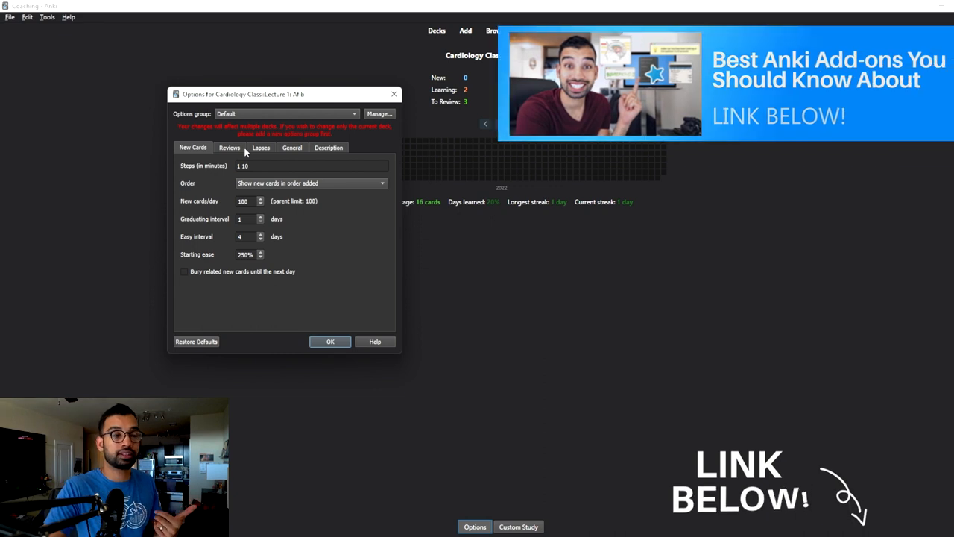
pyautogui.moveTo(268, 158)
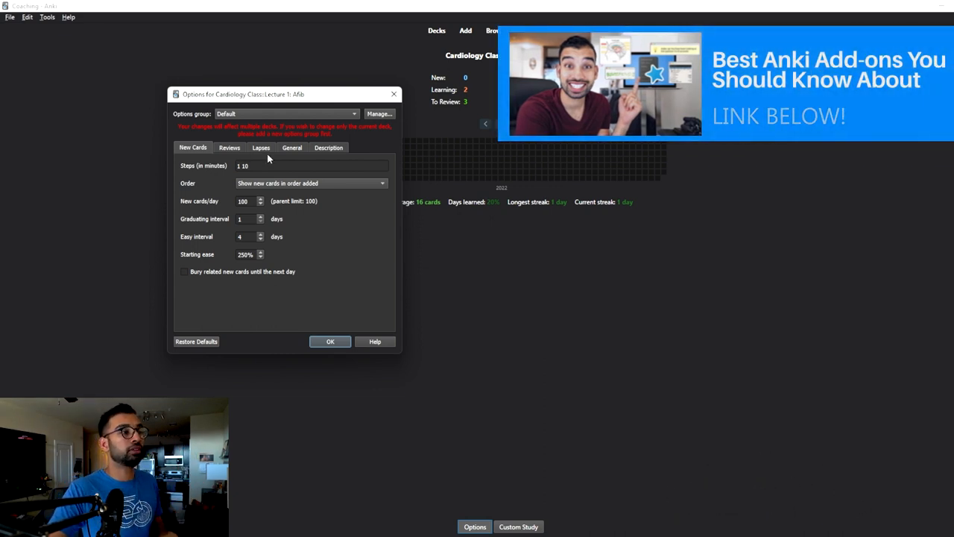
# - Show the Afib deck's General options, with alert, show-answer and auto-again timers at 60 seconds
pyautogui.click(292, 147)
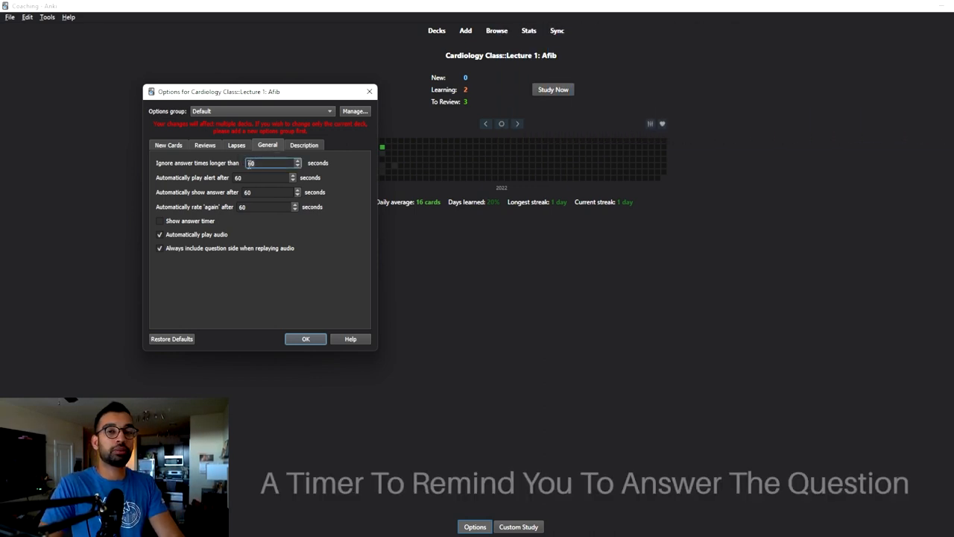
# - Set the alert timer to 5, show answer to 10, rate again to 12 seconds, and save
pyautogui.click(261, 178)
pyautogui.write('5')
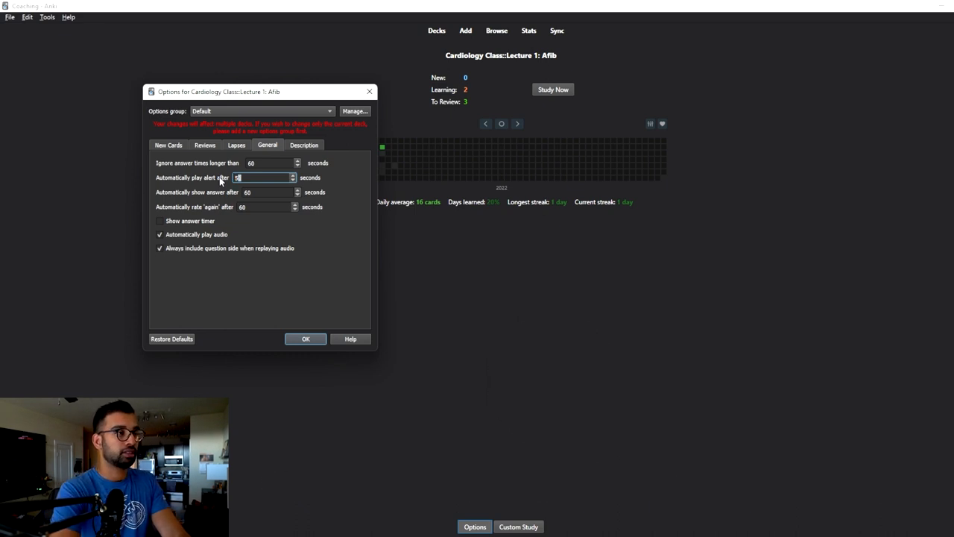
pyautogui.click(268, 191)
pyautogui.write('10')
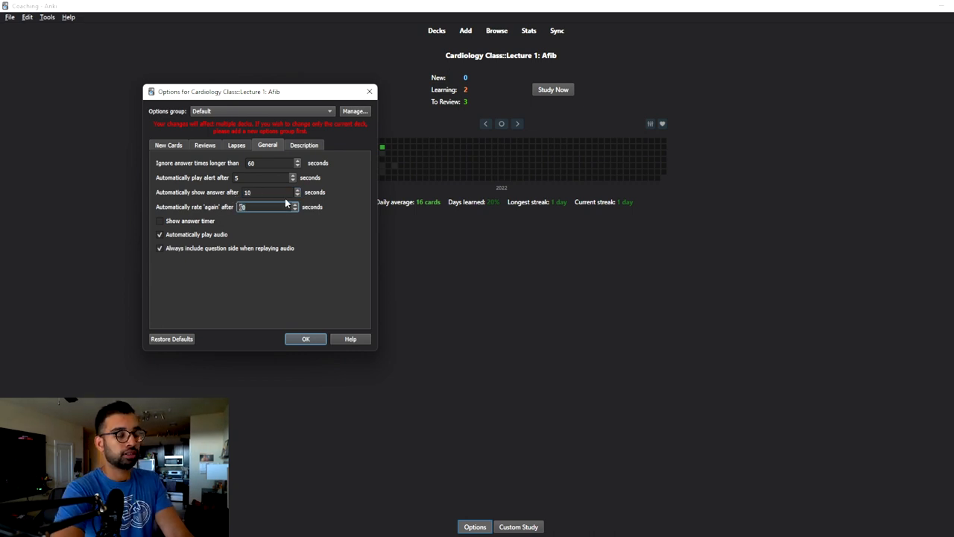
pyautogui.write('12')
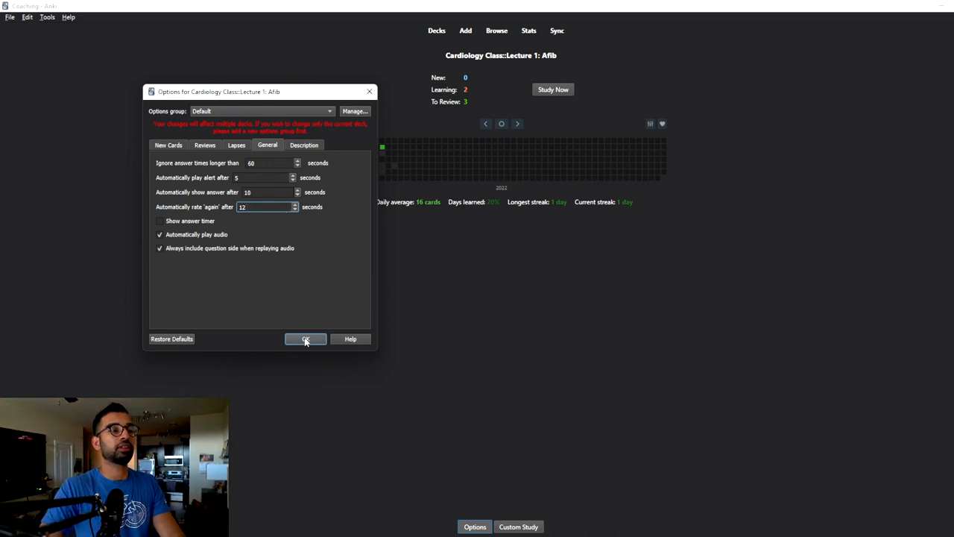
pyautogui.click(305, 339)
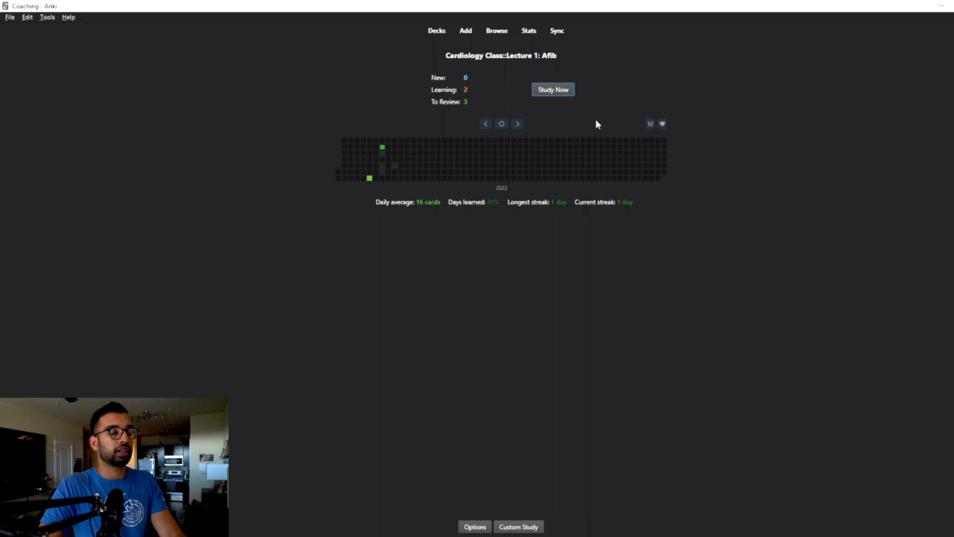
pyautogui.click(551, 90)
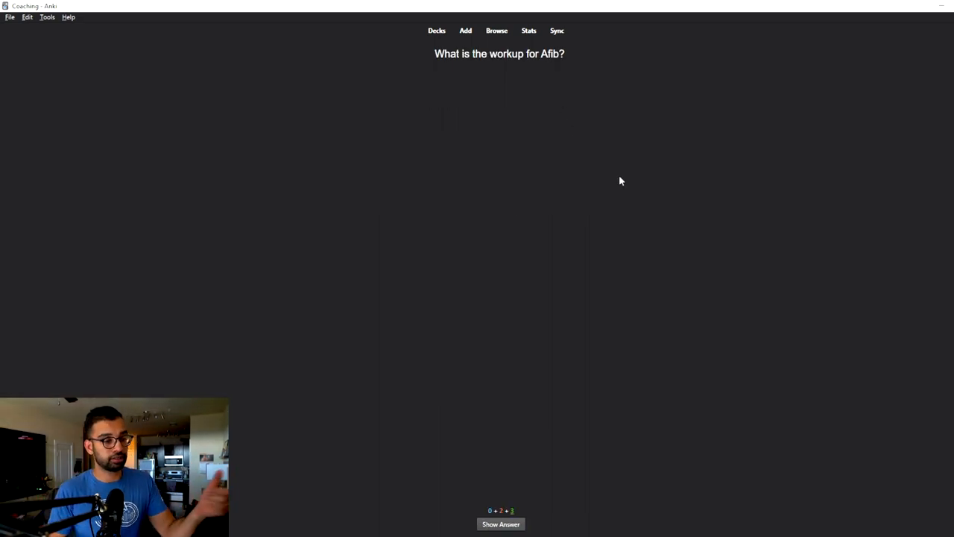
pyautogui.moveTo(781, 479)
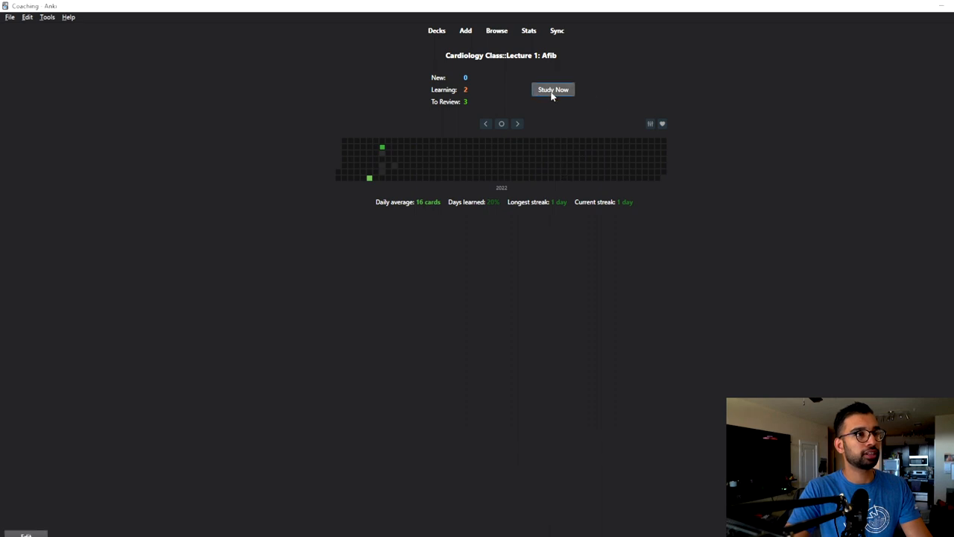
pyautogui.click(552, 89)
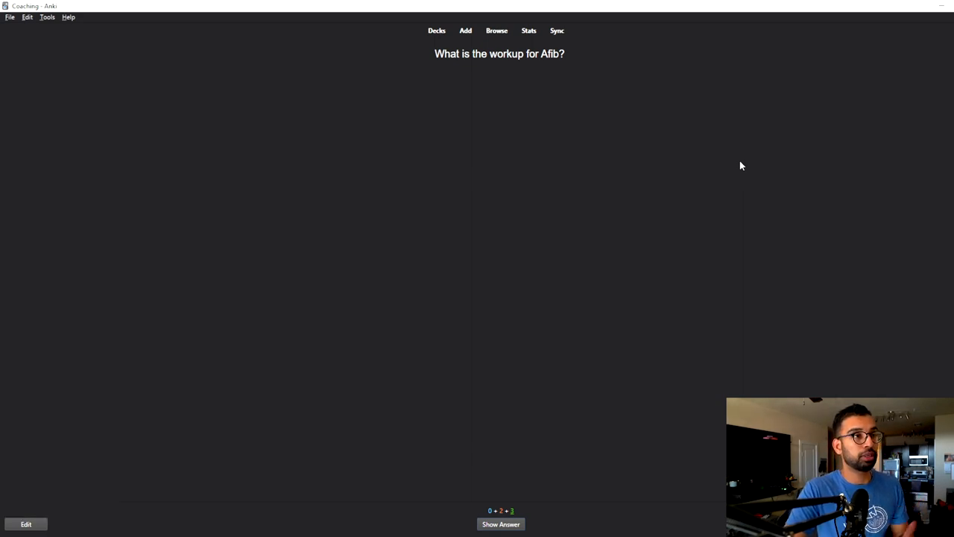
pyautogui.moveTo(745, 167)
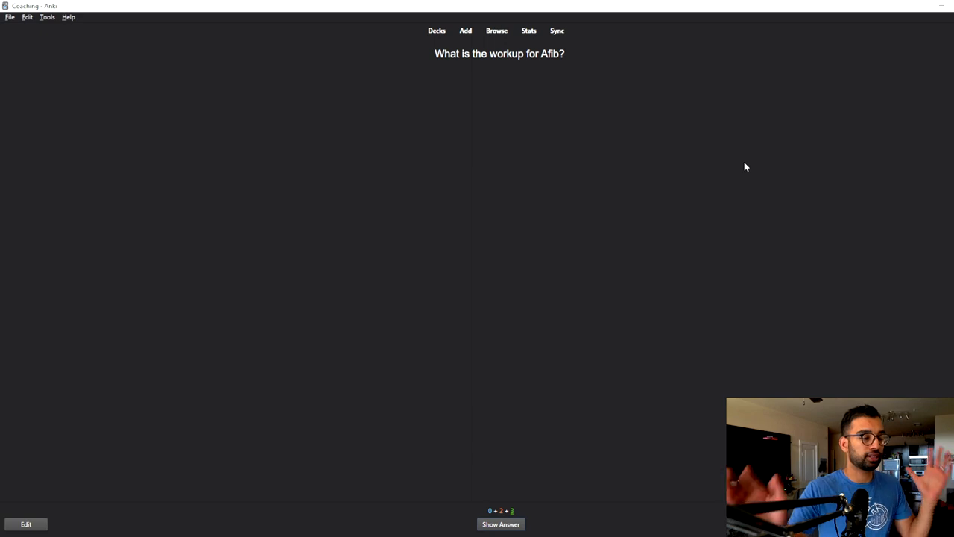
# - Start studying the Afib deck and let the workup card's answer reveal automatically
pyautogui.click(500, 524)
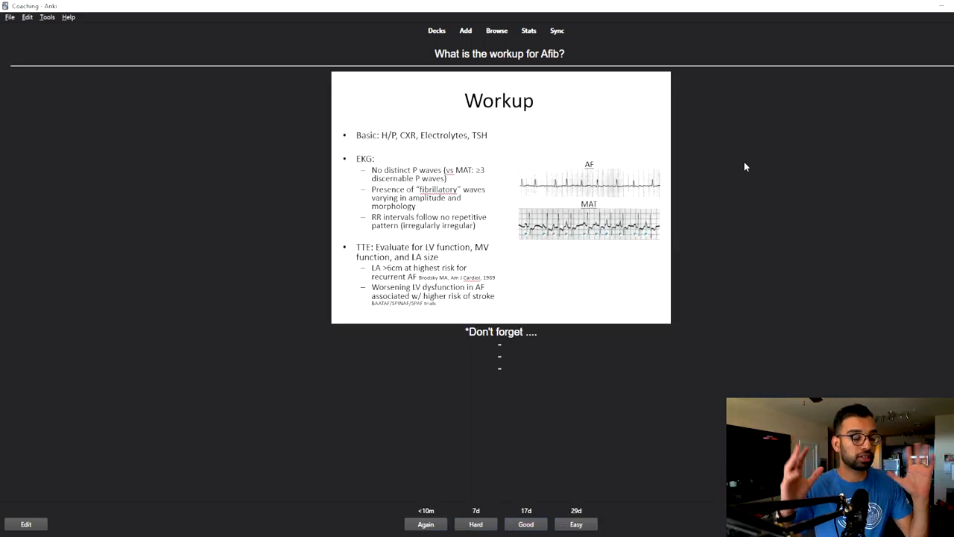